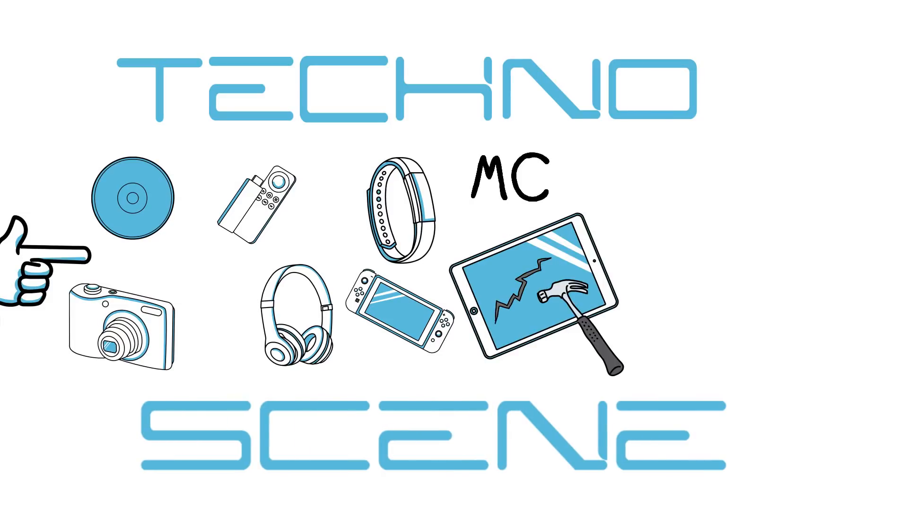
scroll(right, 3)
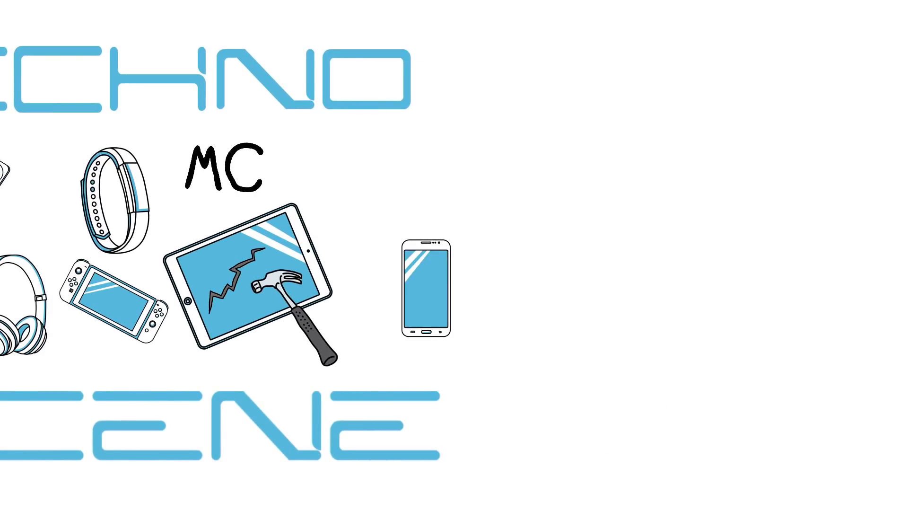